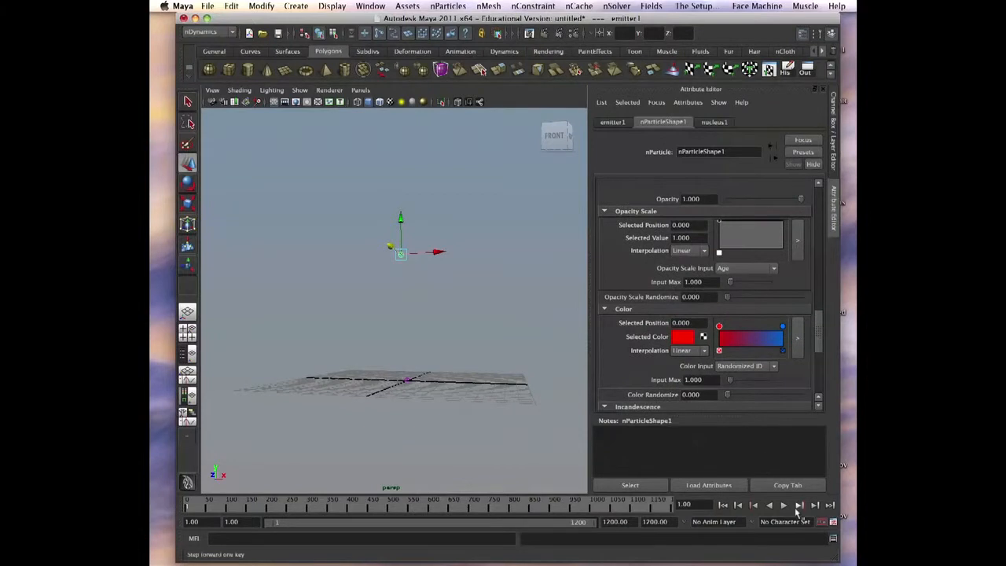
# - Play and stop the particle simulation to watch the red and blue spheres emit
pyautogui.click(782, 506)
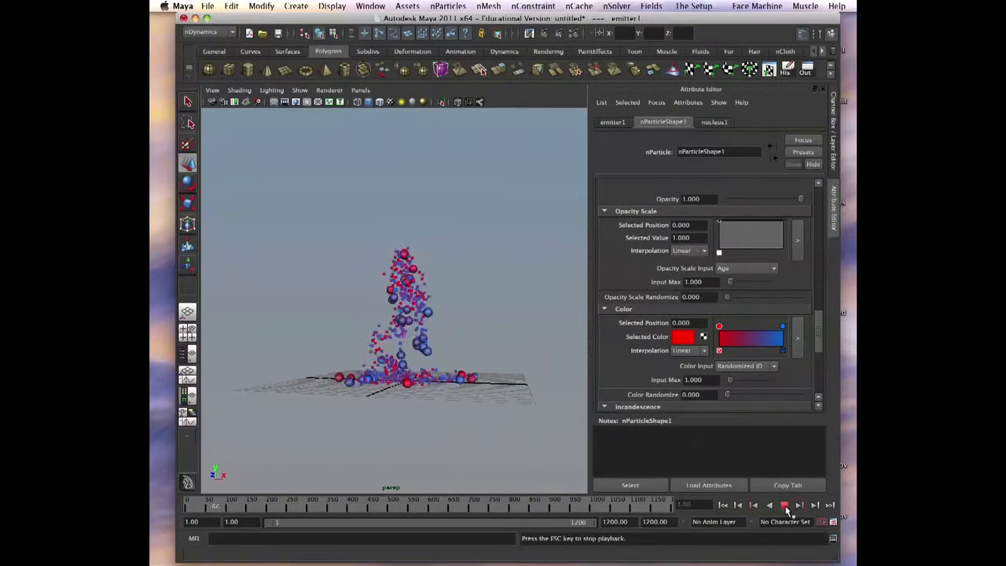
pyautogui.click(782, 506)
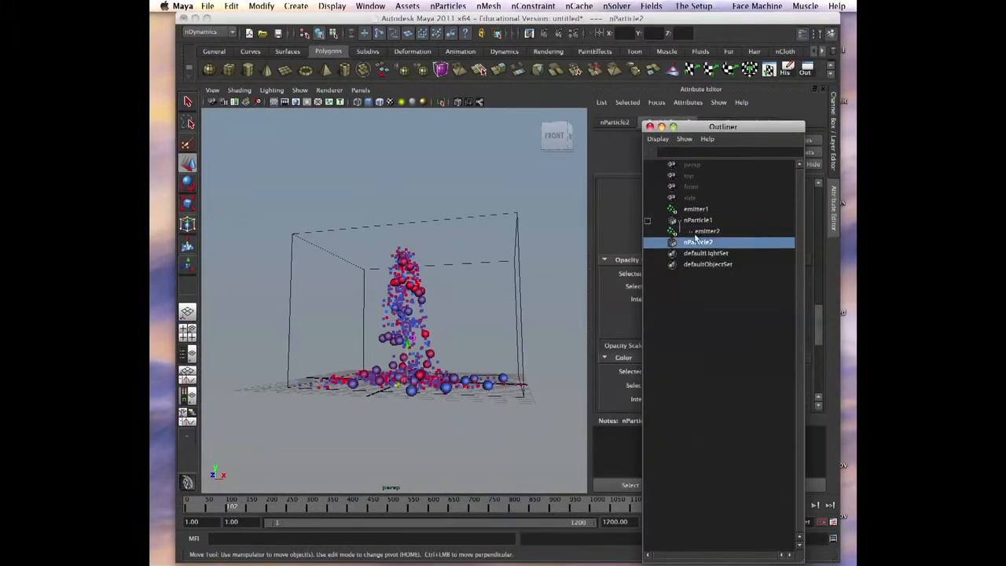
# - Rewind to the first frame and replay the narrower red and cyan particle stream
pyautogui.click(672, 220)
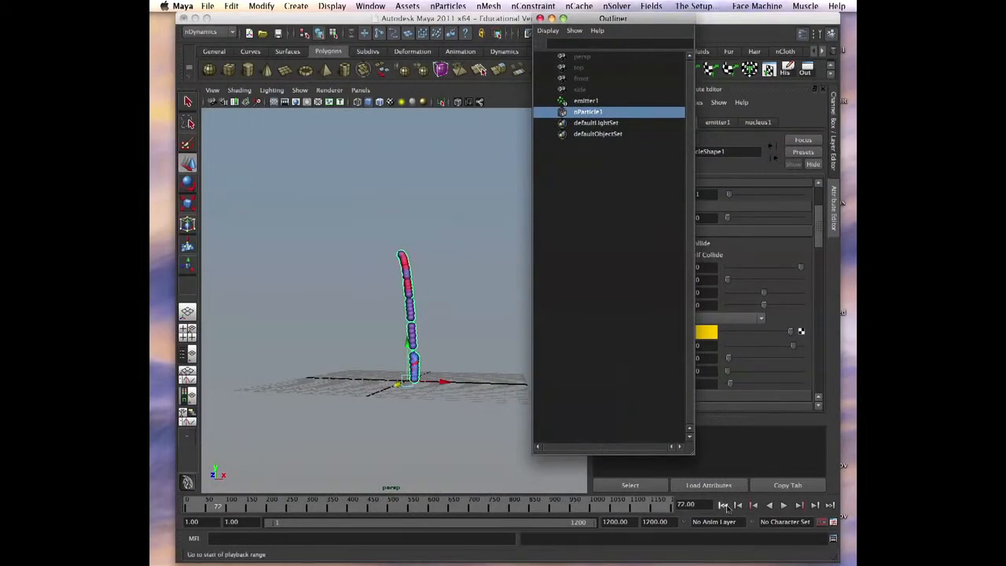
pyautogui.click(783, 505)
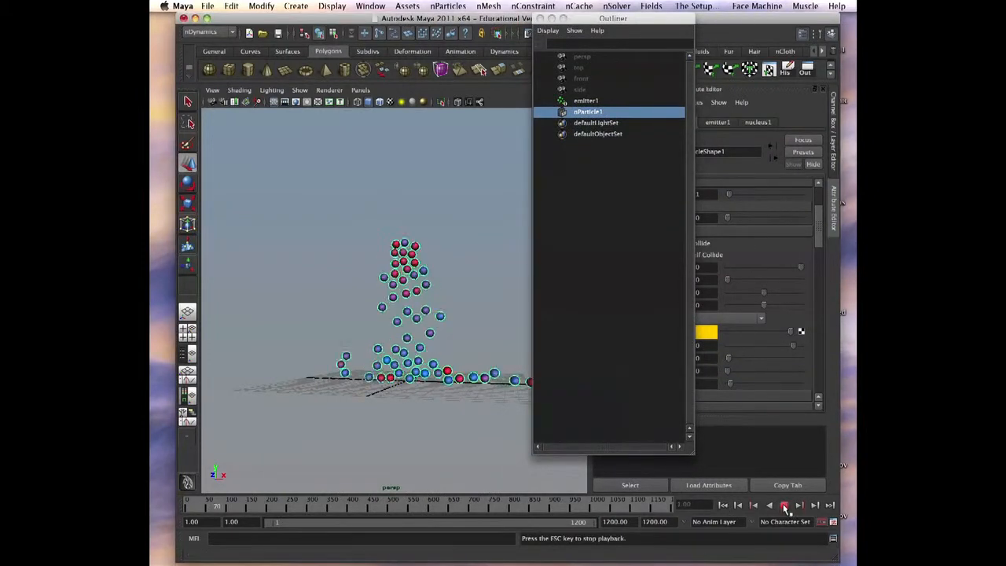
pyautogui.click(782, 505)
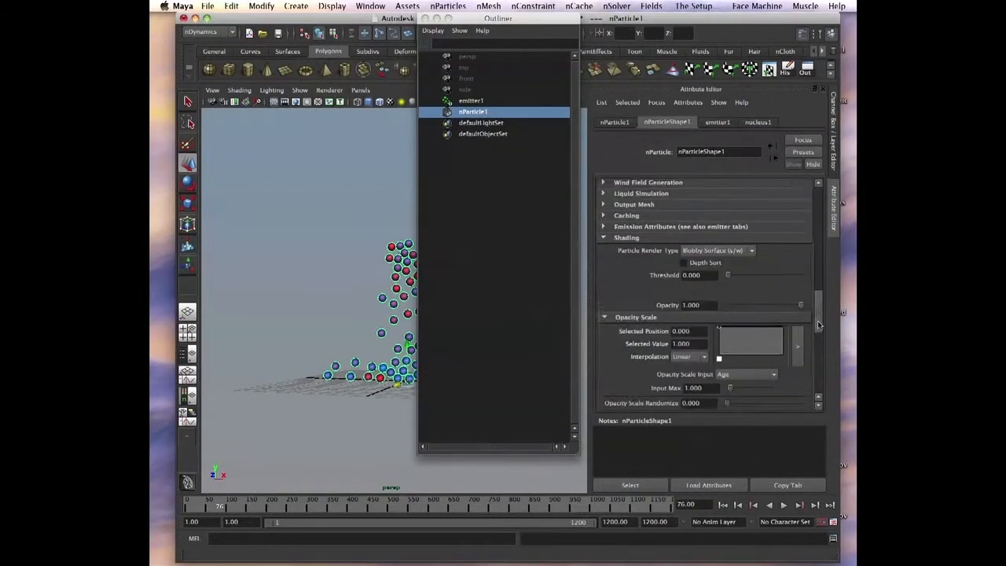
# - Recolour the colour ramp's points to green and red in the Color History picker
pyautogui.scroll(-3)
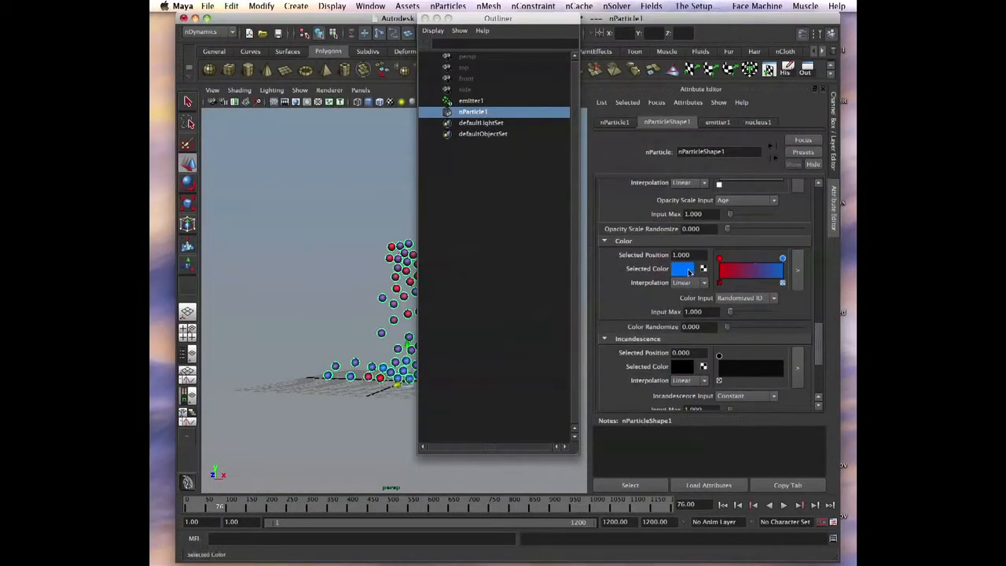
pyautogui.click(683, 269)
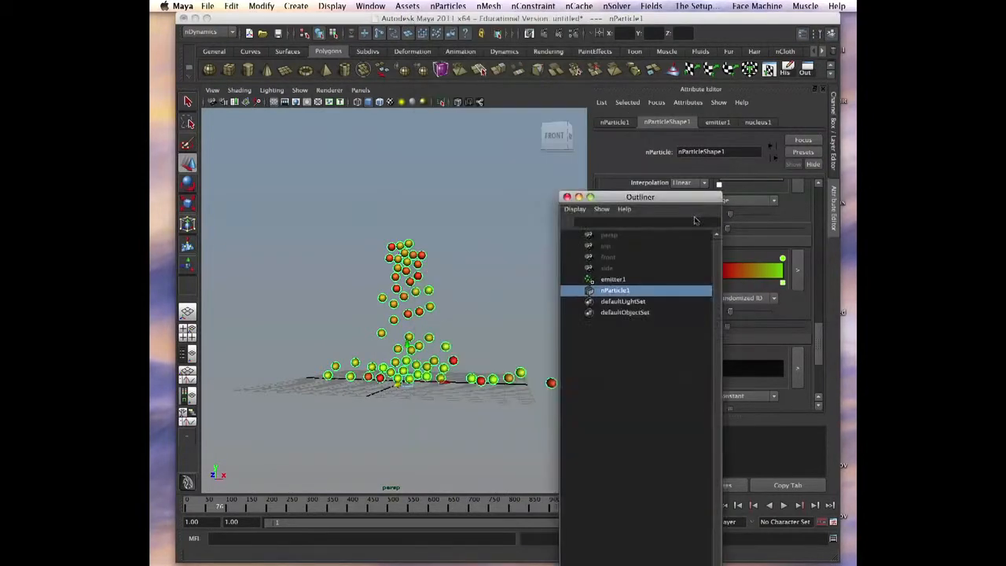
pyautogui.moveTo(640, 197); pyautogui.dragTo(640, 314)
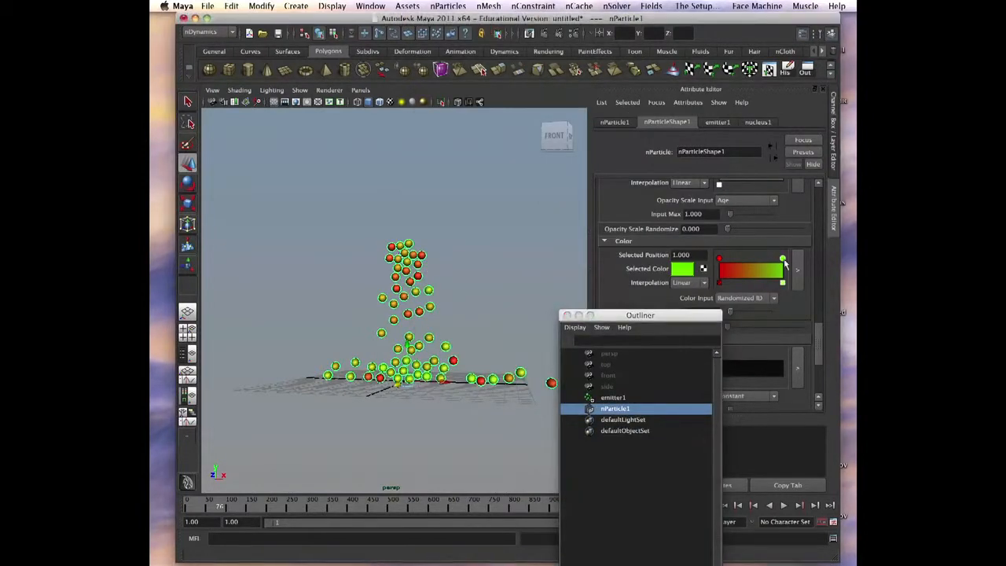
pyautogui.click(692, 283)
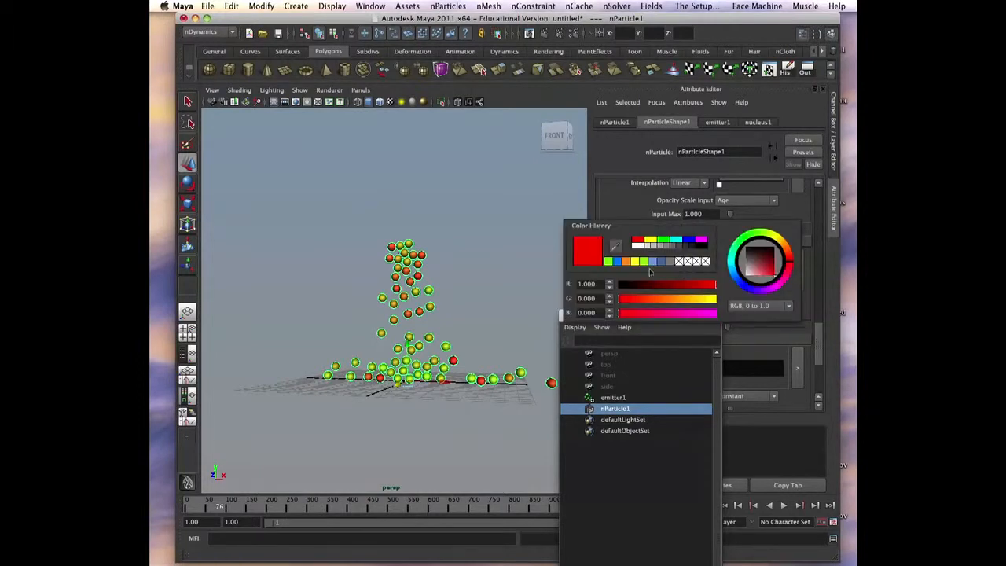
pyautogui.click(757, 250)
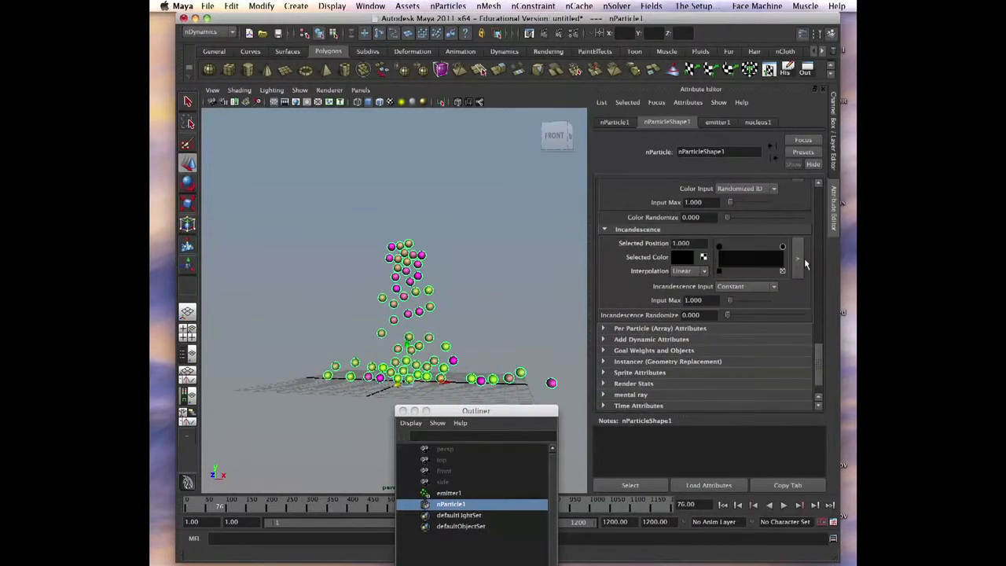
# - Set a red glow colour on the incandescence ramp before rendering the frame
pyautogui.click(682, 258)
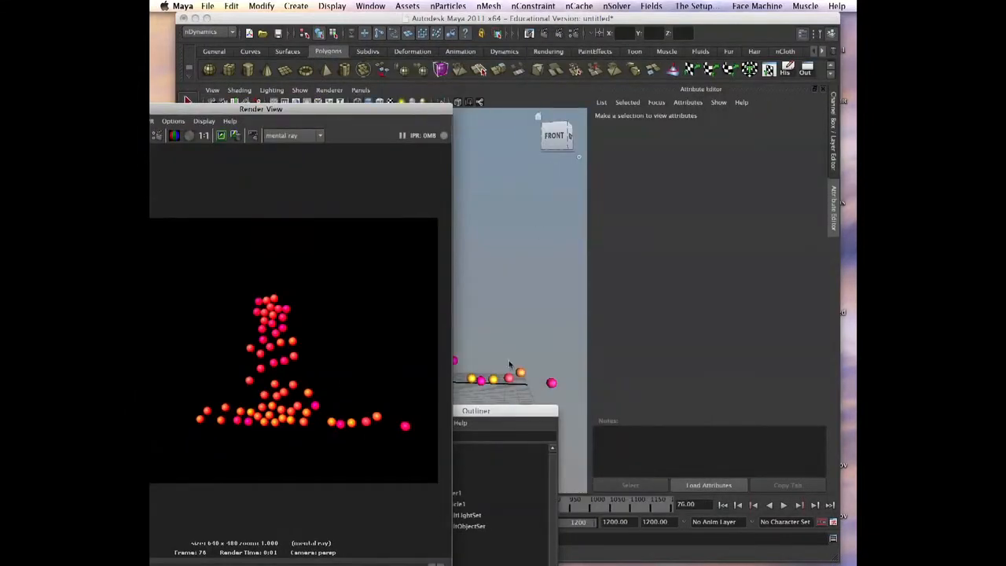
# - Reselect nParticle1 and bring up the colour chooser for its red incandescence colour
pyautogui.click(459, 503)
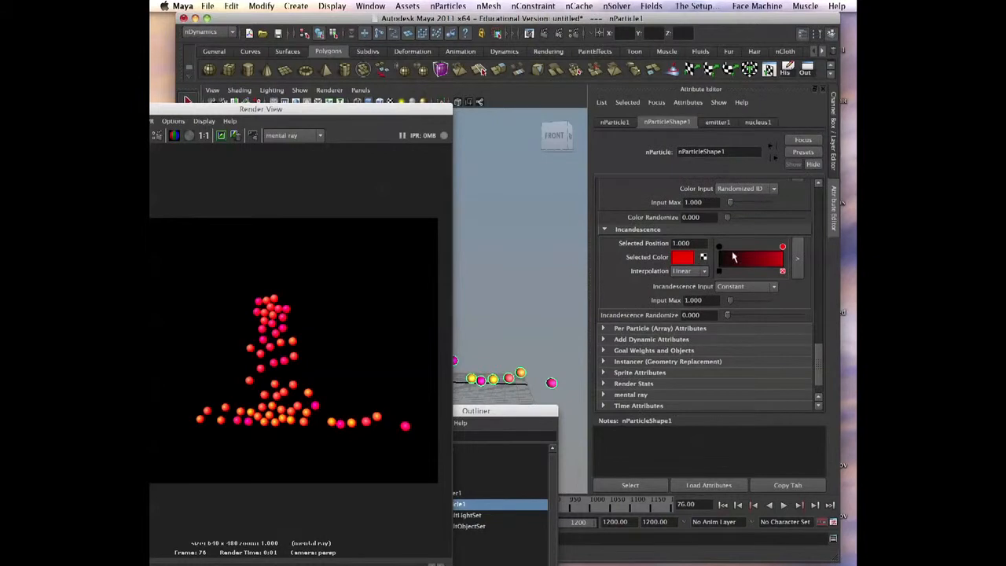
pyautogui.click(682, 258)
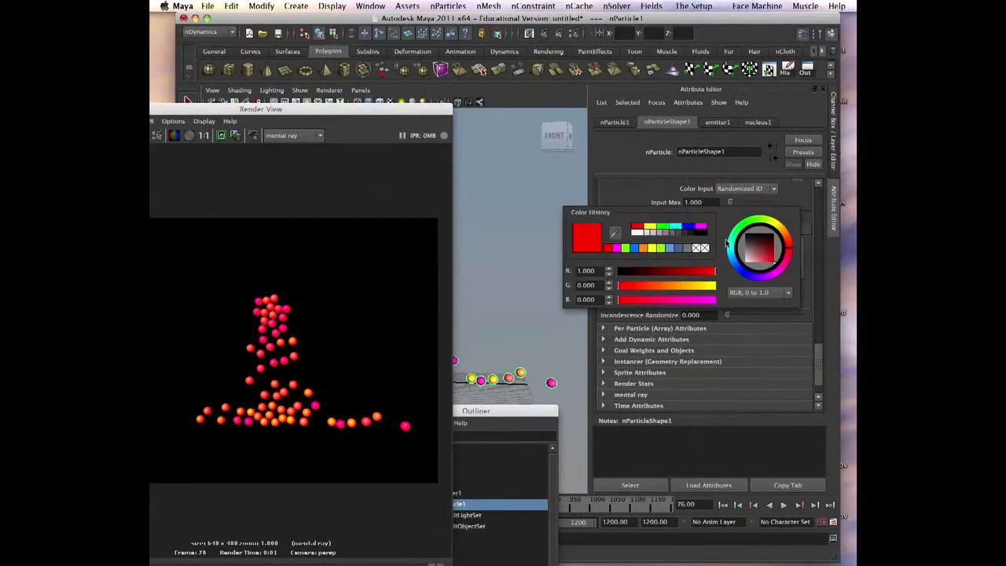